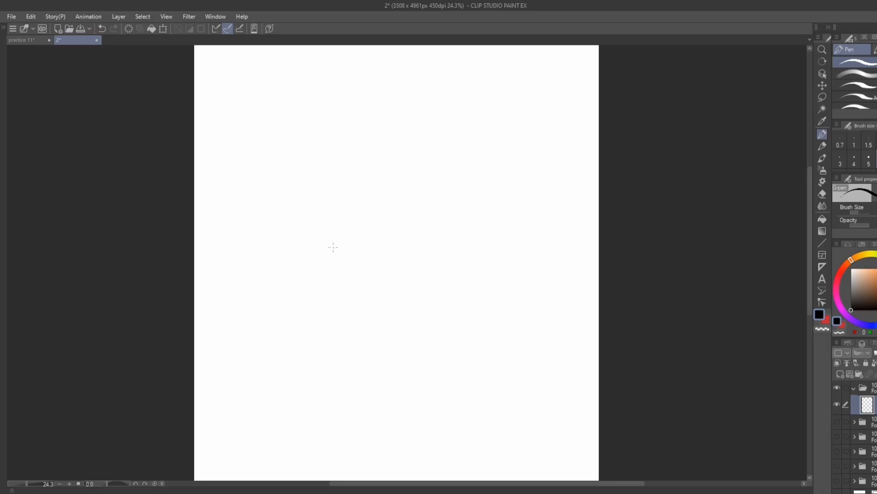
{"action": "mouse_move", "coordinate": [13, 404]}
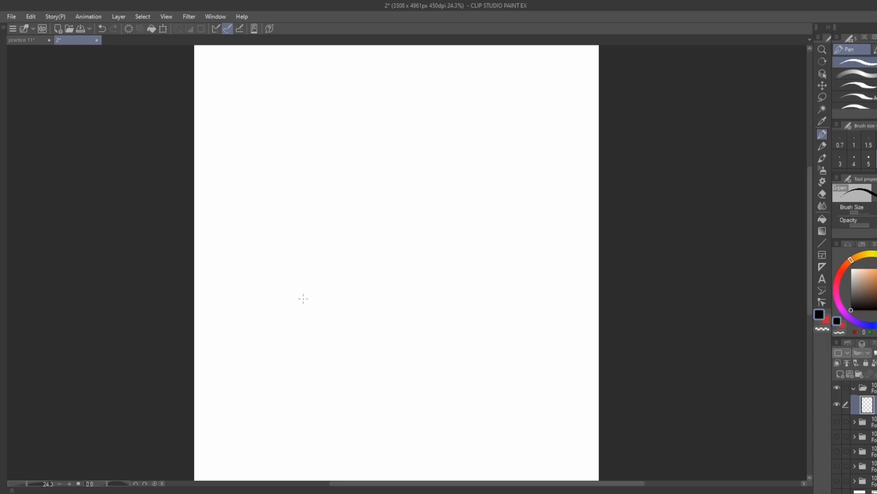
{"action": "mouse_move", "coordinate": [655, 229]}
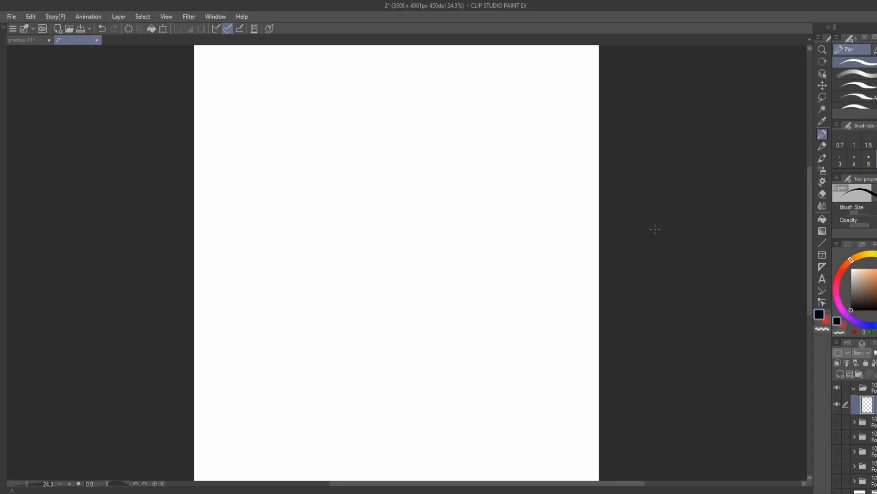
{"action": "mouse_move", "coordinate": [688, 229]}
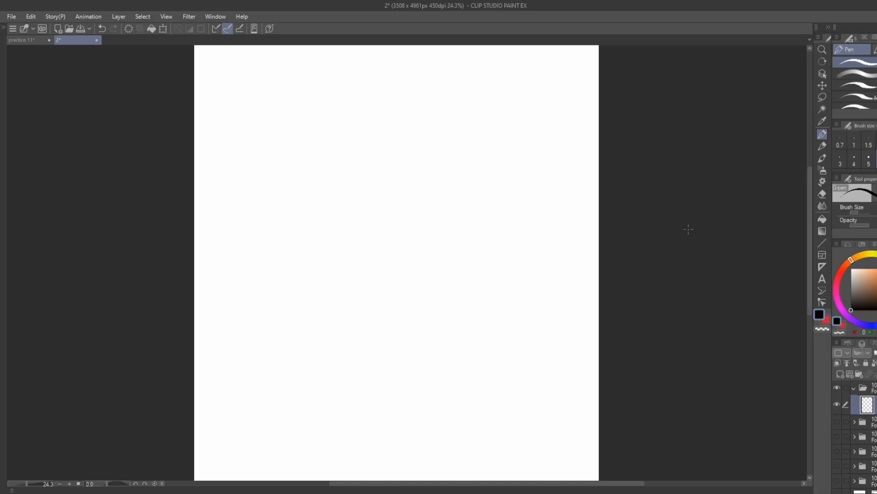
{"action": "mouse_move", "coordinate": [469, 284]}
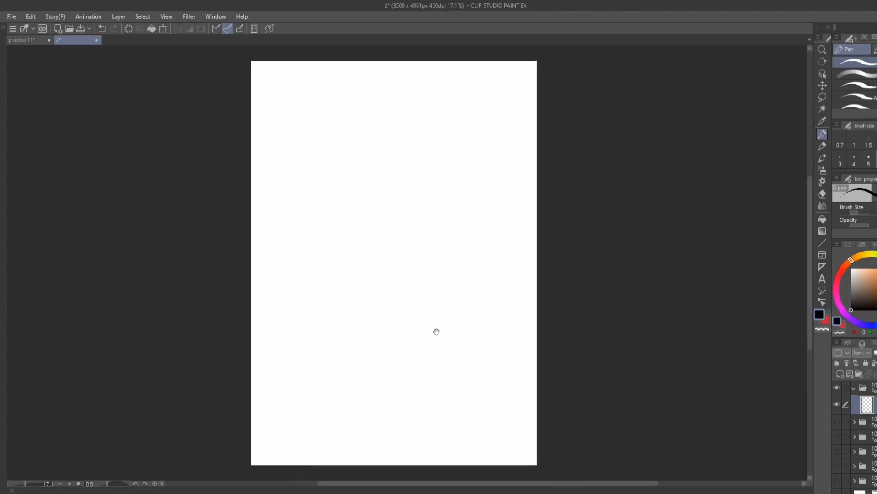
{"action": "mouse_move", "coordinate": [373, 377]}
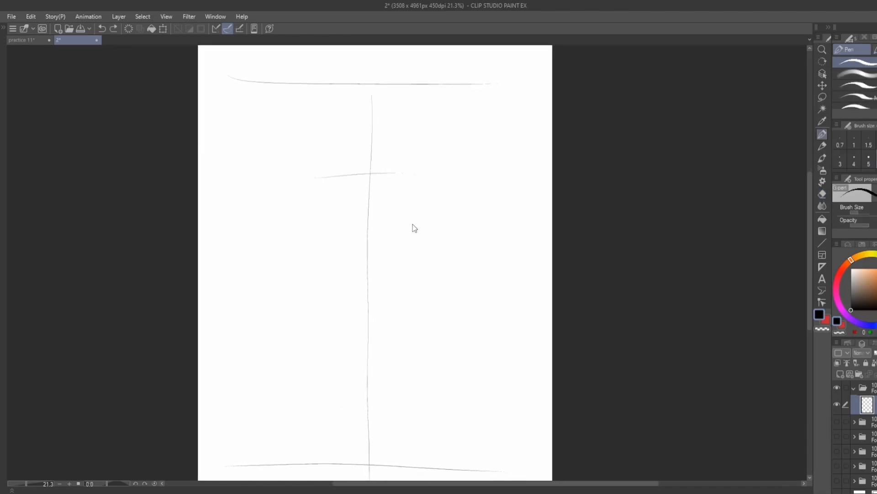
Step: Sketch the head circle on the centre line, then the waist and hip outline
{"action": "left_click_drag", "start_coordinate": [327, 417], "coordinate": [401, 414]}
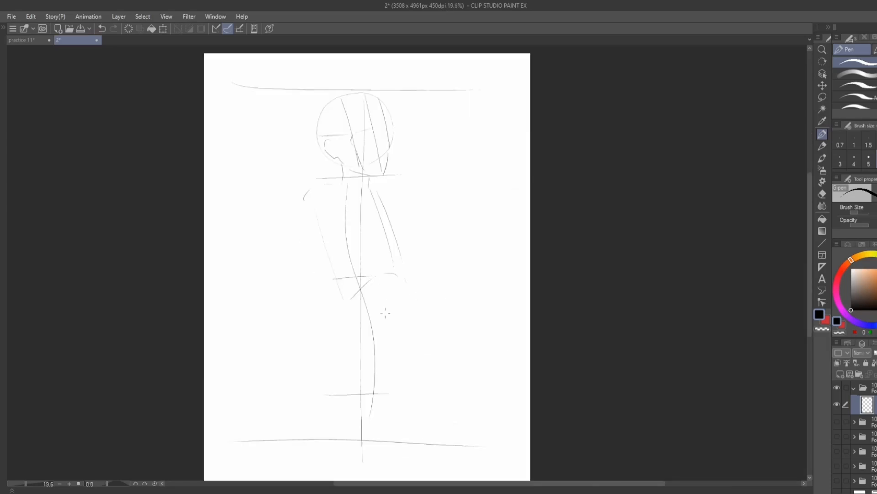
{"action": "left_click_drag", "start_coordinate": [347, 305], "coordinate": [397, 268]}
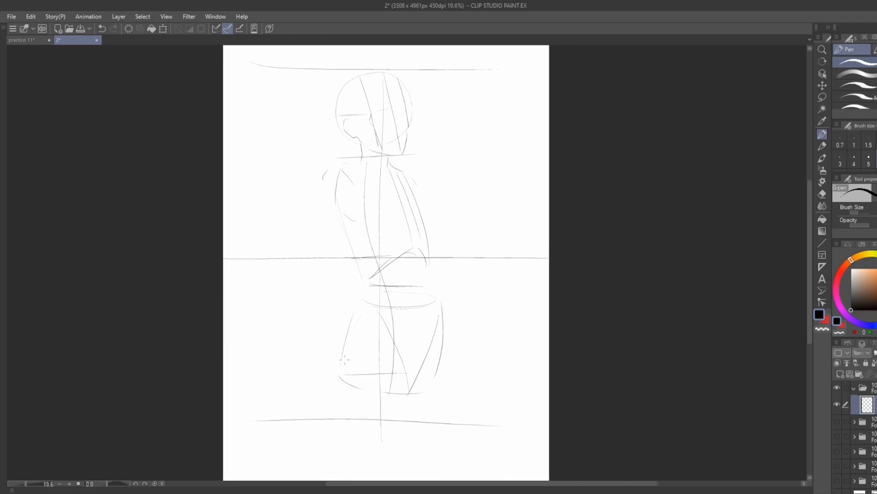
{"action": "left_click_drag", "start_coordinate": [342, 359], "coordinate": [416, 385]}
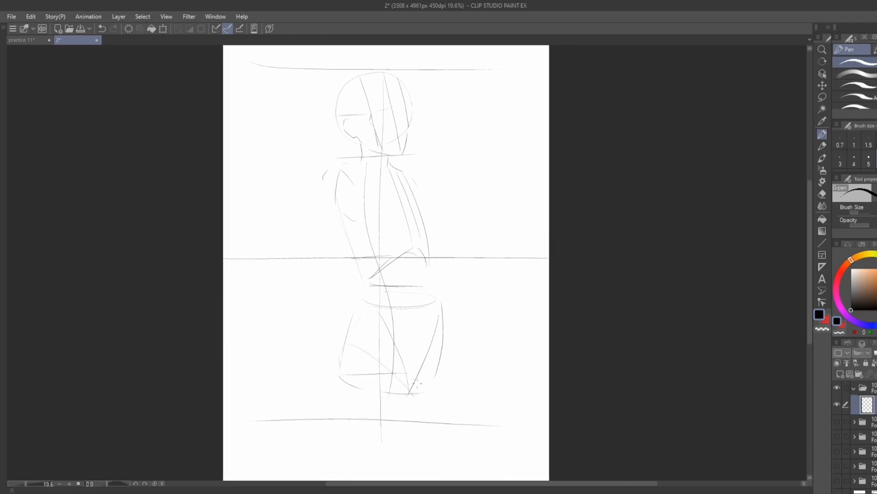
{"action": "scroll", "scroll_direction": "down", "scroll_amount": 3}
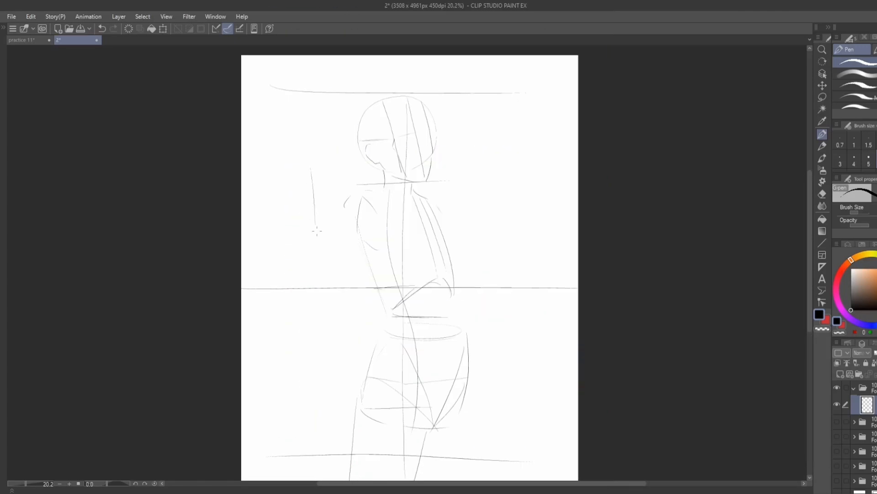
Step: Sketch the raised fist and upper arm beside the head
{"action": "left_click_drag", "start_coordinate": [317, 231], "coordinate": [337, 149]}
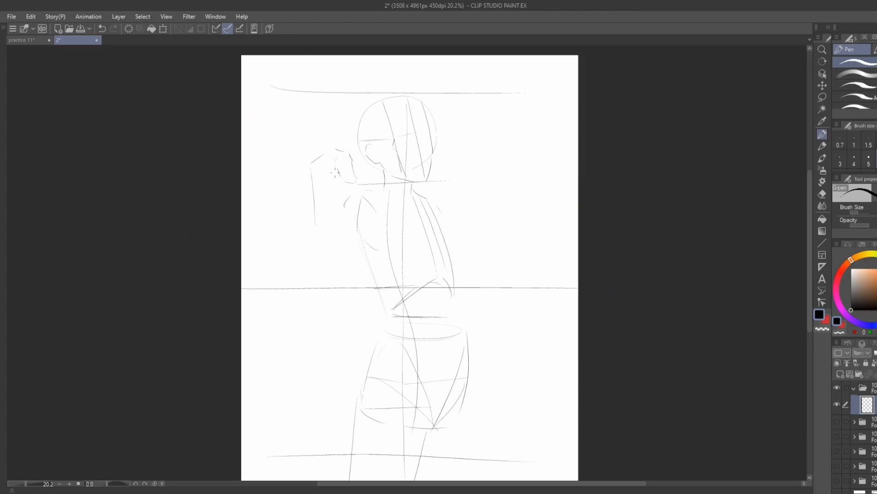
{"action": "left_click_drag", "start_coordinate": [316, 151], "coordinate": [307, 193]}
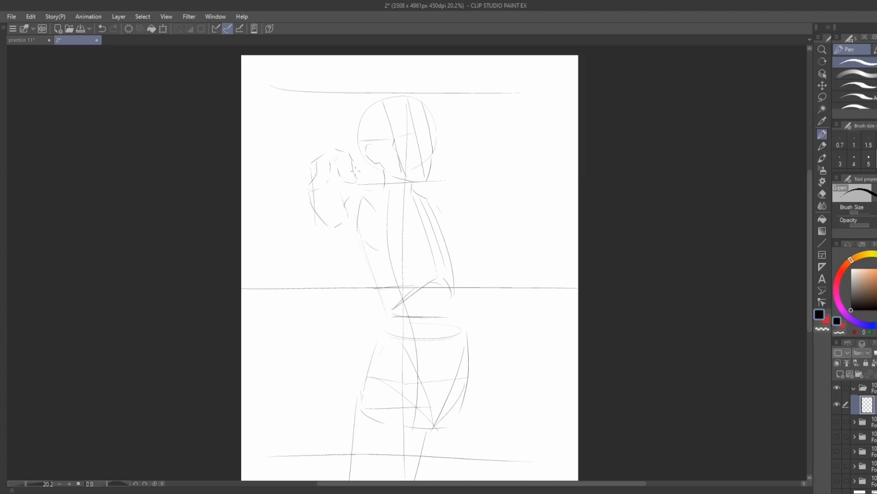
{"action": "left_click_drag", "start_coordinate": [364, 168], "coordinate": [386, 212]}
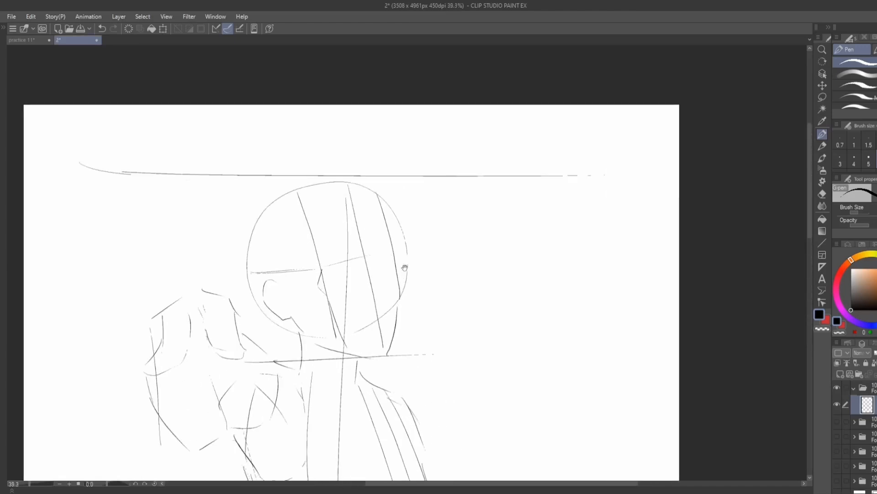
Step: Zoom in on the head and sketch the eye line and both eyes
{"action": "scroll", "scroll_direction": "down", "scroll_amount": 3}
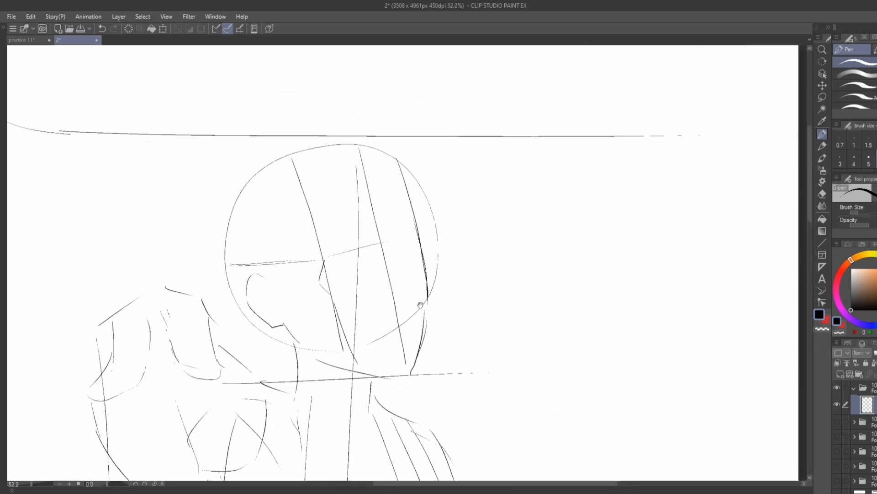
{"action": "left_click_drag", "start_coordinate": [336, 313], "coordinate": [425, 289]}
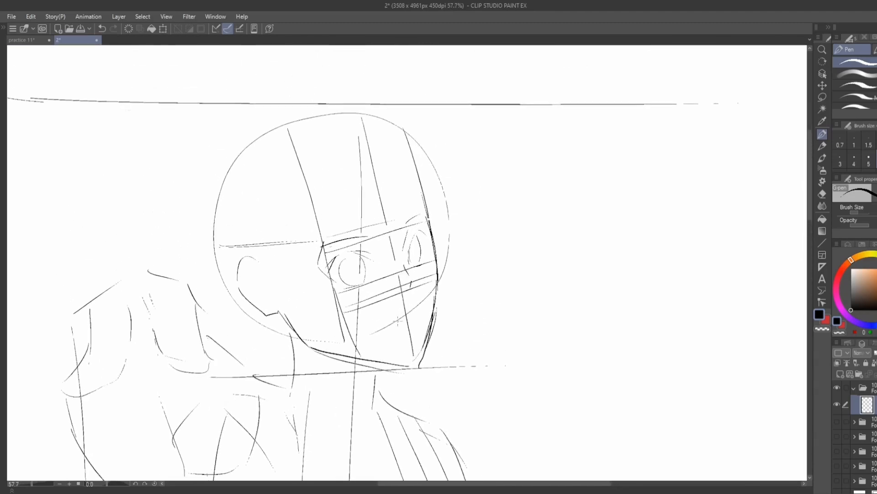
Step: Draw the ear, mouth, eye details and loose circular hair strokes around the head
{"action": "scroll", "scroll_direction": "down", "scroll_amount": 3}
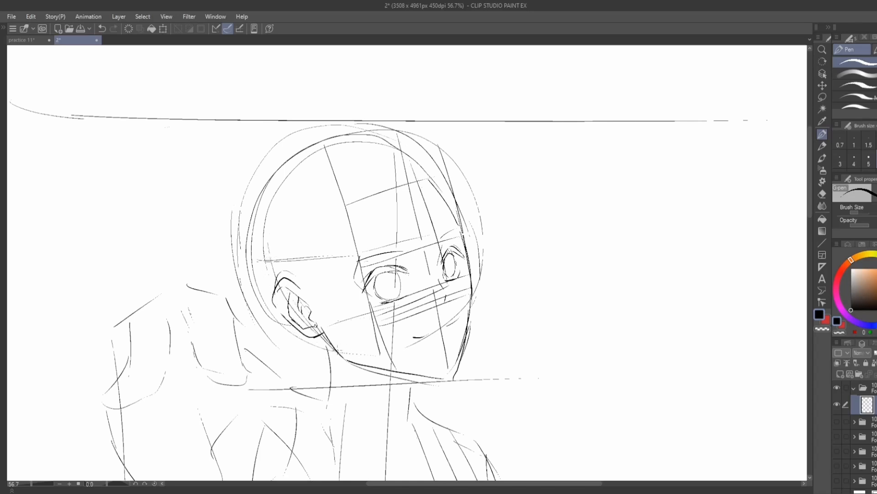
Step: Trace bold hair outlines on the left, top and right, with strands over the face
{"action": "left_click_drag", "start_coordinate": [291, 289], "coordinate": [386, 351]}
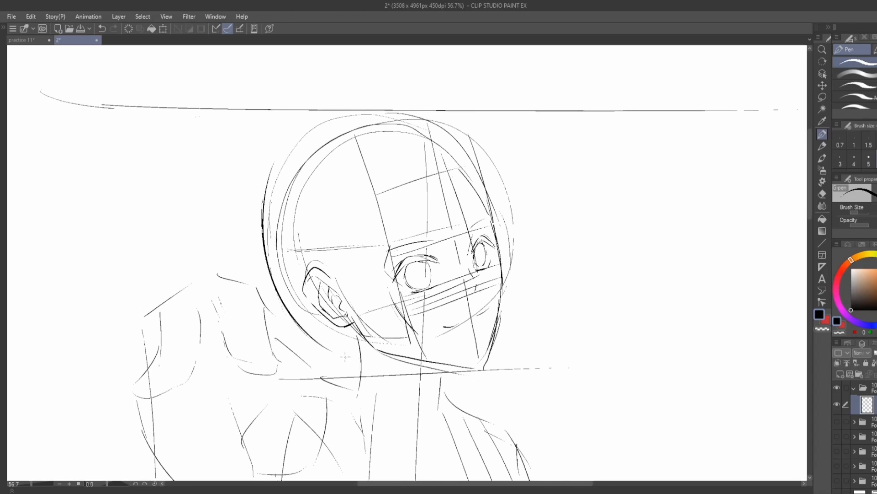
{"action": "left_click_drag", "start_coordinate": [275, 246], "coordinate": [341, 364]}
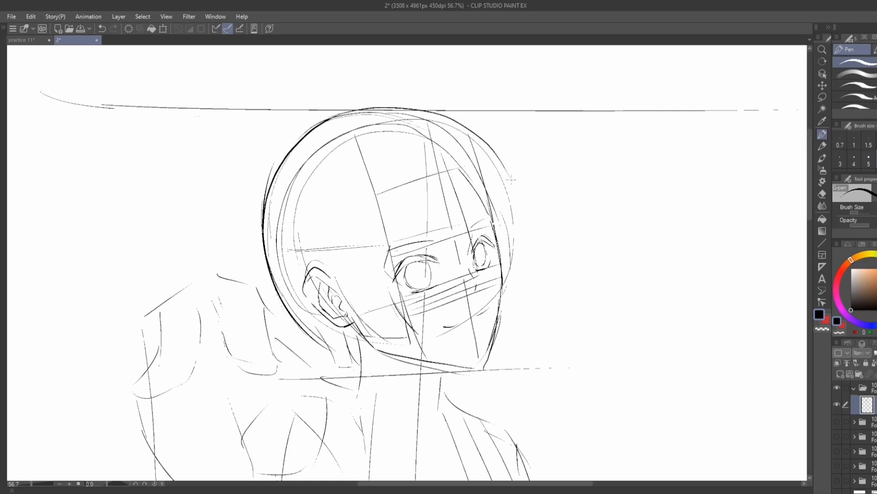
{"action": "left_click_drag", "start_coordinate": [364, 109], "coordinate": [519, 243]}
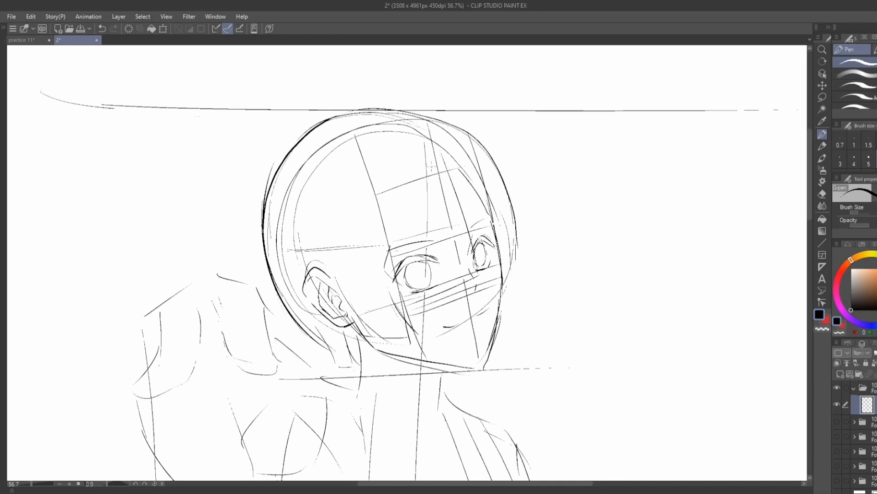
{"action": "left_click_drag", "start_coordinate": [442, 149], "coordinate": [474, 263]}
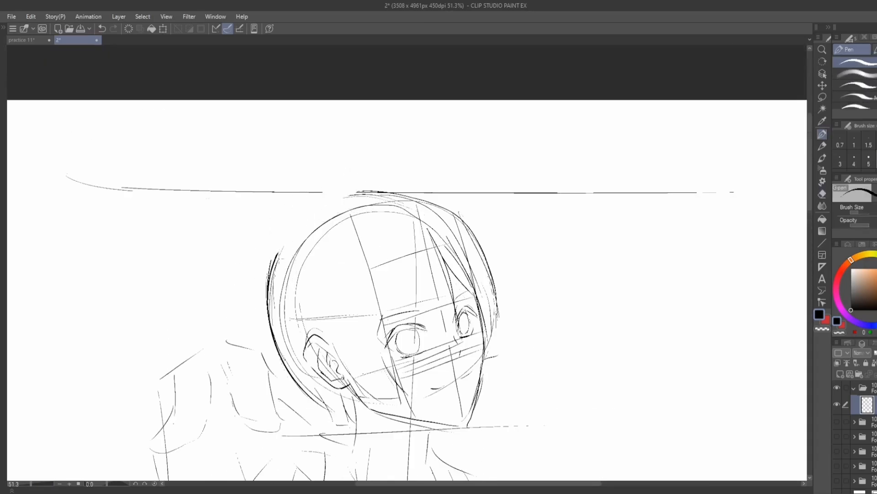
Step: Sketch collar, jacket and chest lines, plus the lowered arm beside the hip
{"action": "scroll", "scroll_direction": "down", "scroll_amount": 3}
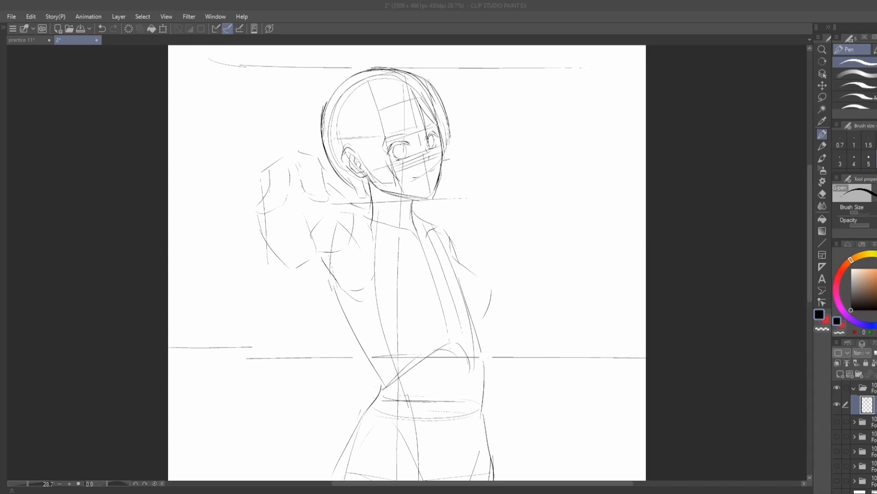
{"action": "mouse_move", "coordinate": [111, 445]}
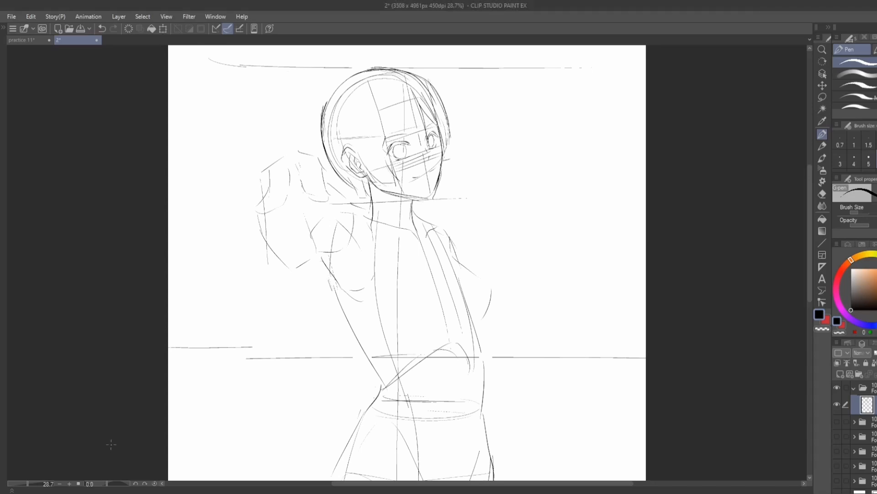
{"action": "scroll", "scroll_direction": "down", "scroll_amount": 3}
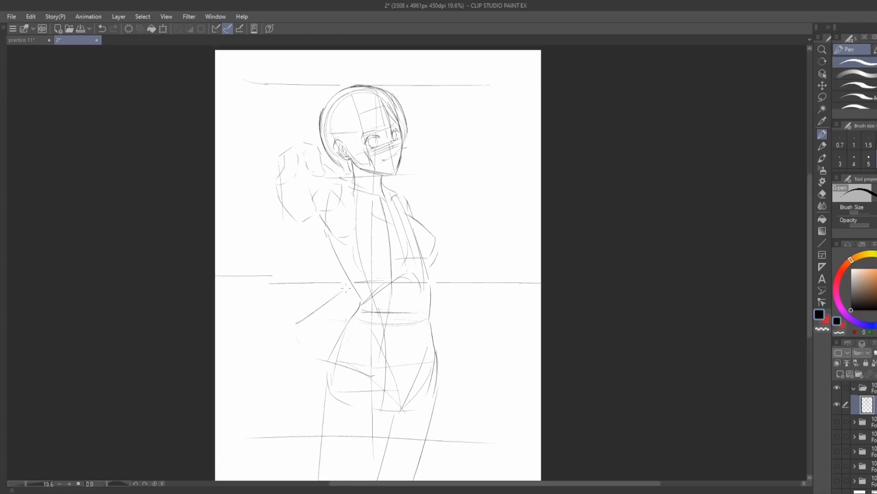
{"action": "left_click_drag", "start_coordinate": [349, 285], "coordinate": [344, 311]}
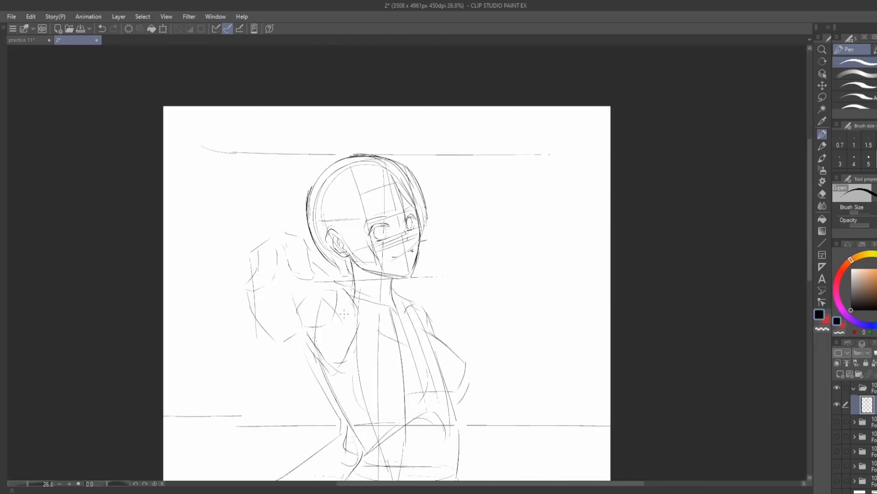
{"action": "scroll", "scroll_direction": "down", "scroll_amount": 3}
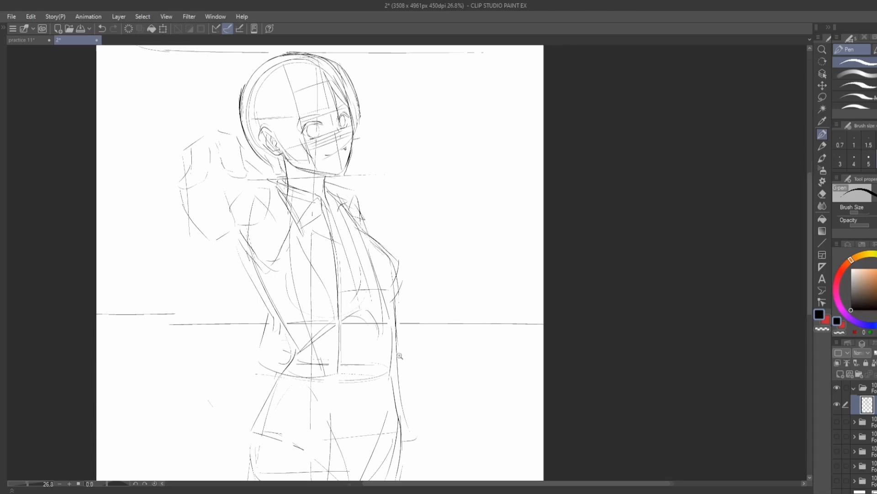
{"action": "scroll", "scroll_direction": "down", "scroll_amount": 3}
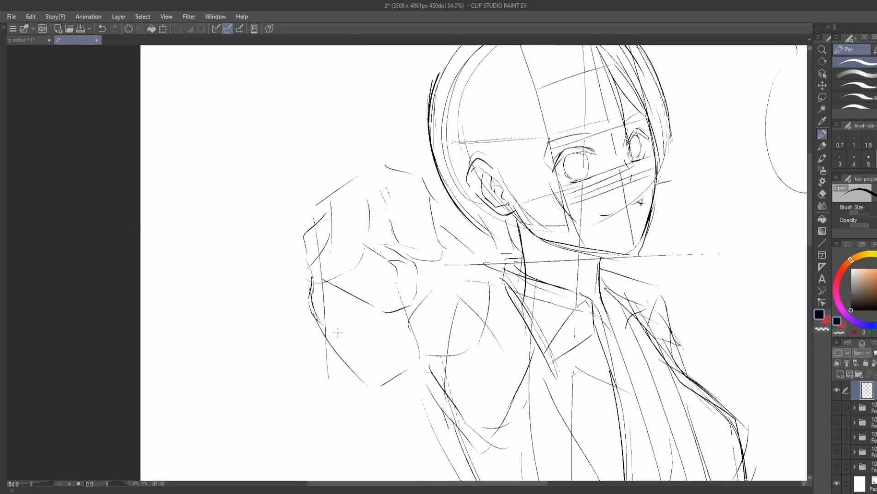
Step: Redraw the fist with knuckle lines, clean stray strokes, and add the pointing finger
{"action": "left_click_drag", "start_coordinate": [336, 331], "coordinate": [392, 352]}
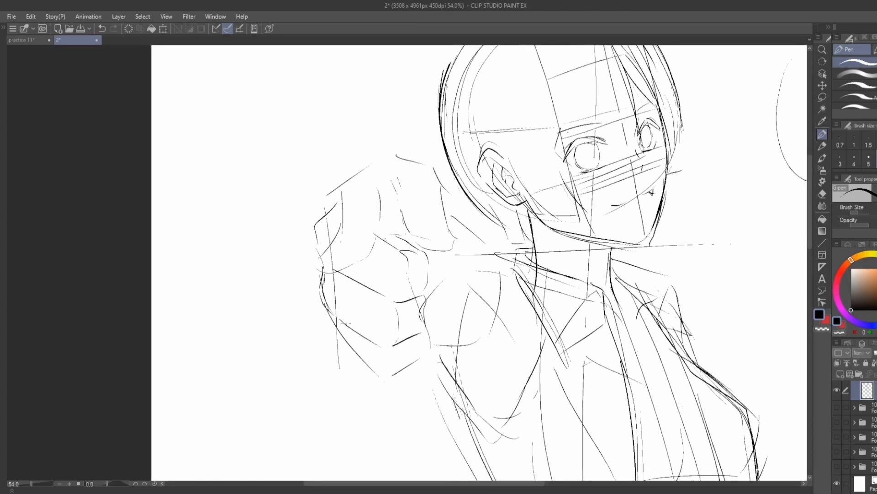
{"action": "left_click_drag", "start_coordinate": [336, 322], "coordinate": [404, 366]}
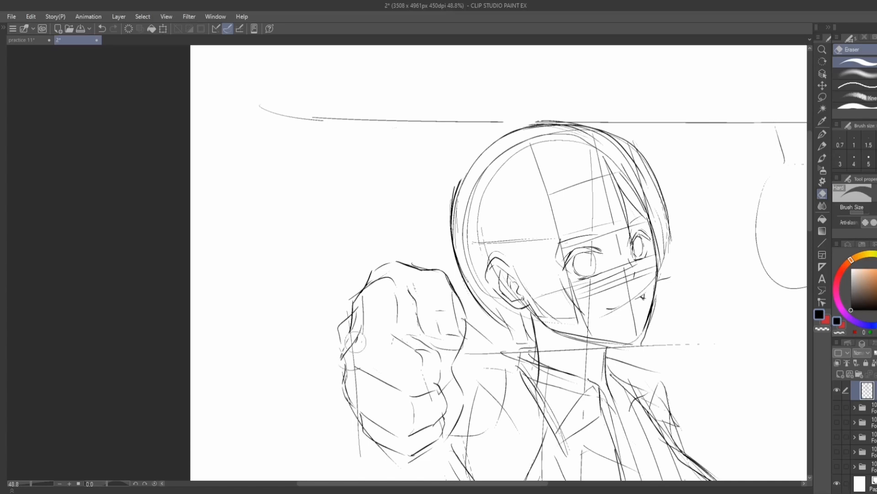
{"action": "left_click", "coordinate": [822, 135]}
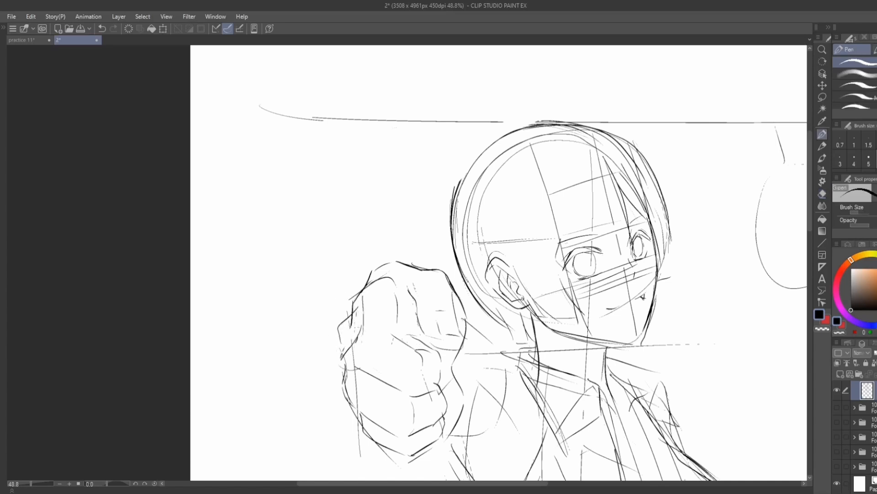
{"action": "left_click_drag", "start_coordinate": [352, 317], "coordinate": [339, 351]}
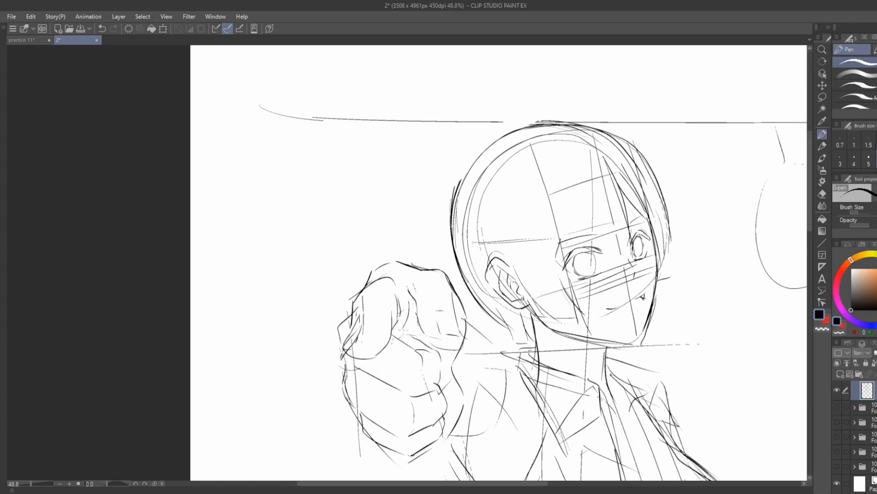
{"action": "scroll", "scroll_direction": "down", "scroll_amount": 3}
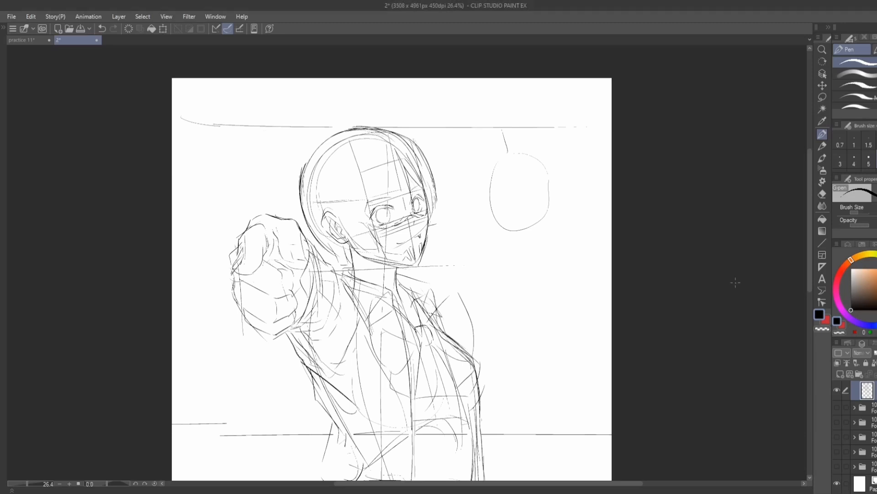
{"action": "mouse_move", "coordinate": [446, 237]}
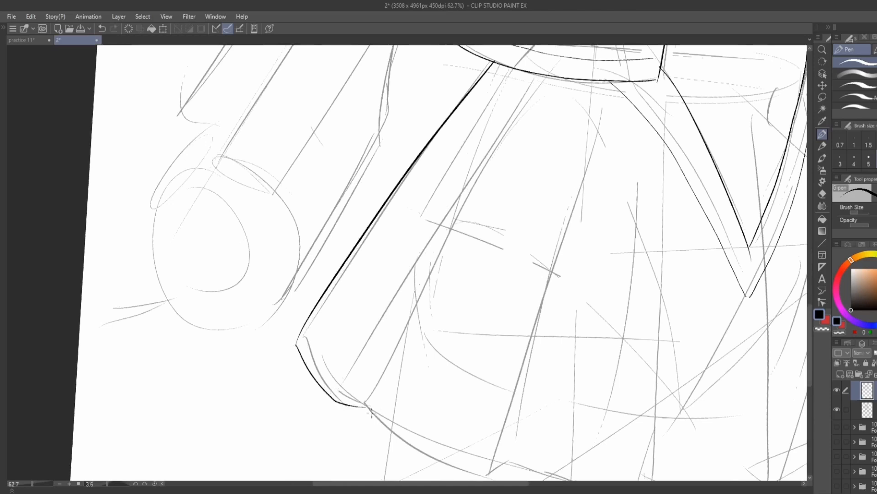
Step: Flat-fill the tan hat, red band, pale skin, brown jacket, red bow and black apple
{"action": "scroll", "scroll_direction": "down", "scroll_amount": 3}
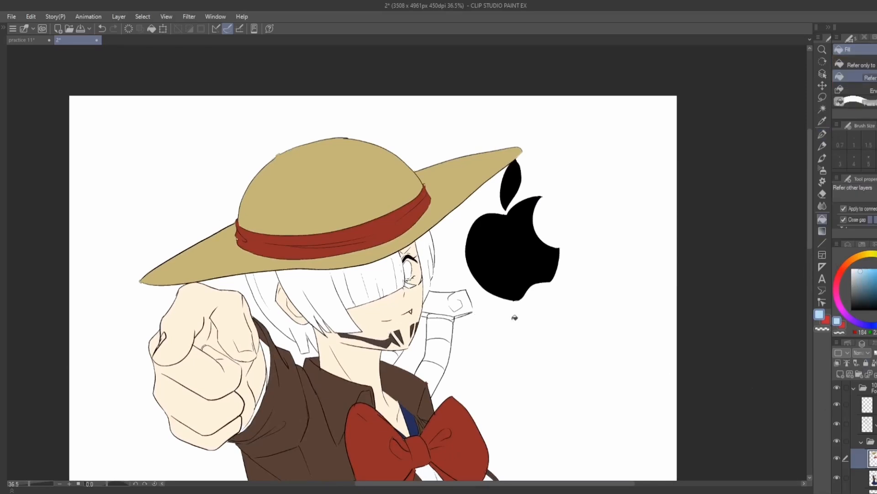
Step: Fill the hair light blue, paint the blue eye, and shade fist, face and jacket
{"action": "left_click", "coordinate": [323, 315]}
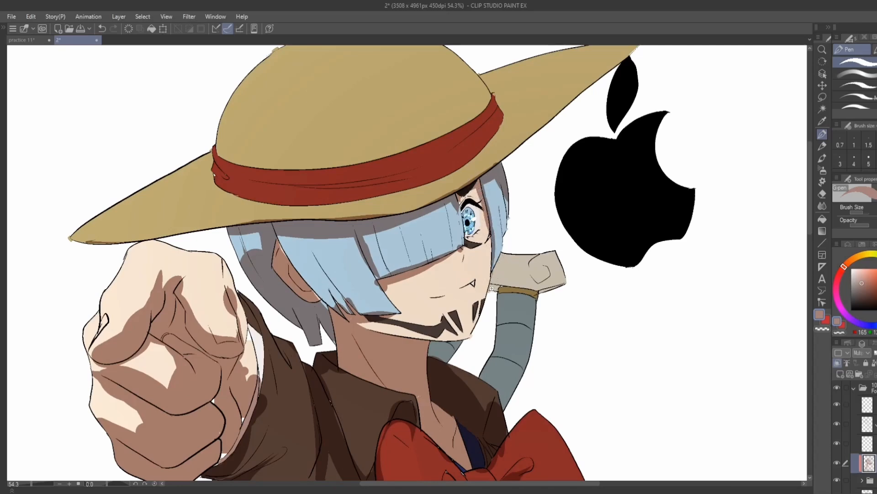
Step: Paint brown shadows on the club top and darker shading on jacket, bow and skirt
{"action": "scroll", "scroll_direction": "down", "scroll_amount": 3}
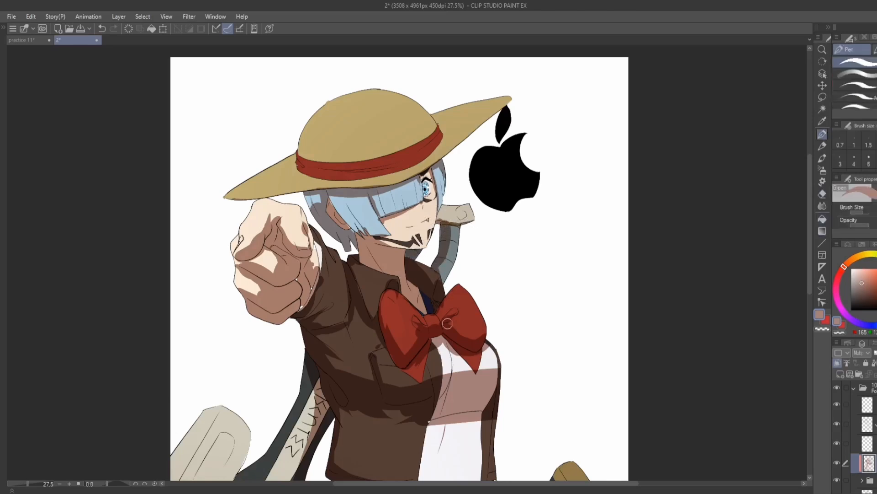
{"action": "scroll", "scroll_direction": "down", "scroll_amount": 3}
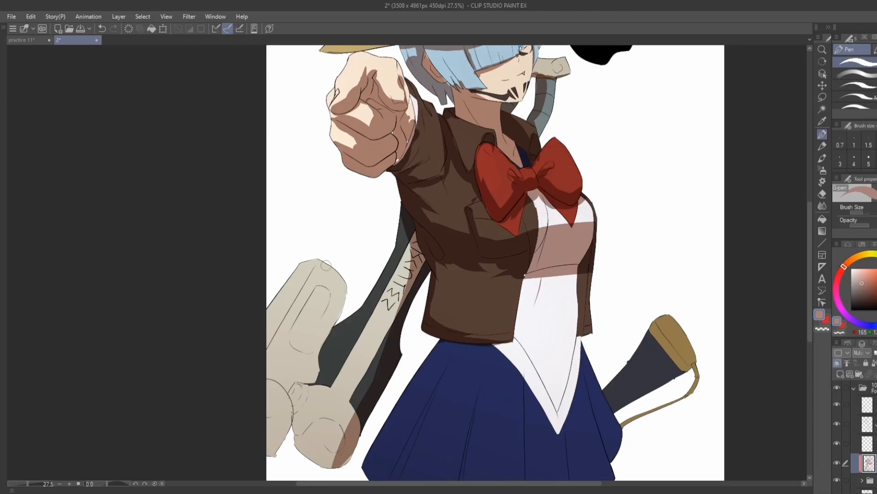
{"action": "left_click_drag", "start_coordinate": [324, 263], "coordinate": [268, 406]}
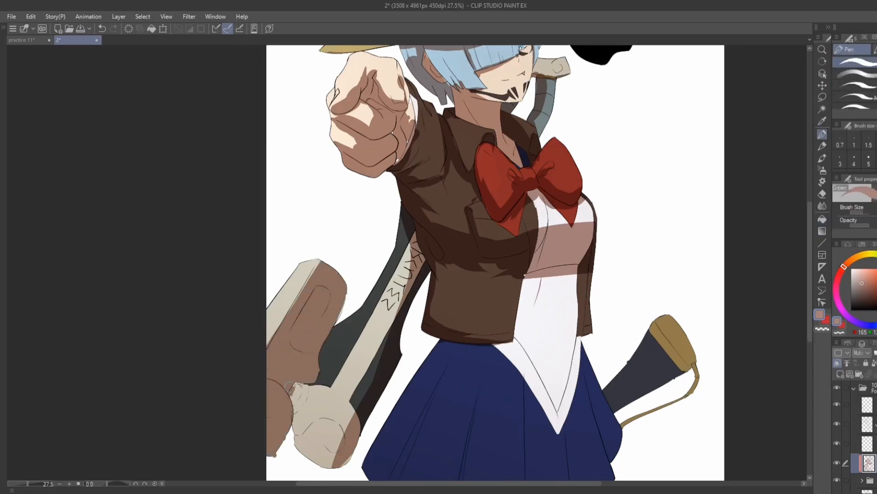
{"action": "scroll", "scroll_direction": "down", "scroll_amount": 3}
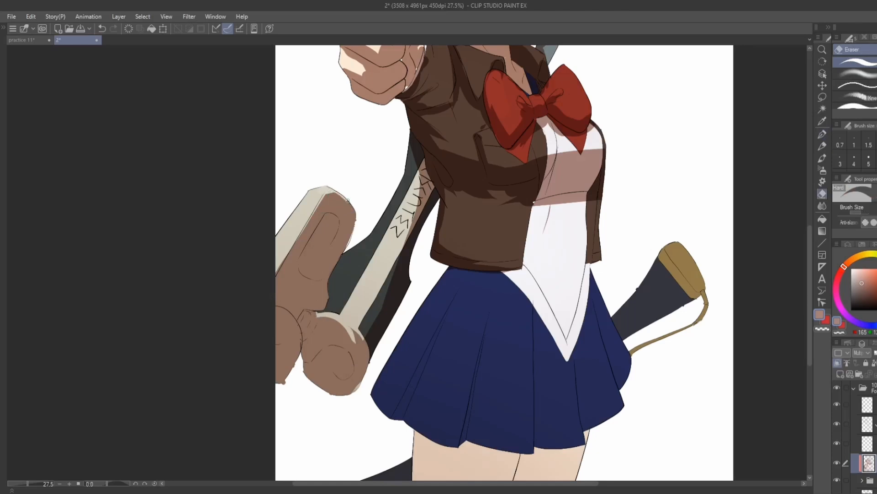
Step: Erase highlight streaks into the club's shadow, including its lower knob
{"action": "left_click_drag", "start_coordinate": [347, 198], "coordinate": [308, 280]}
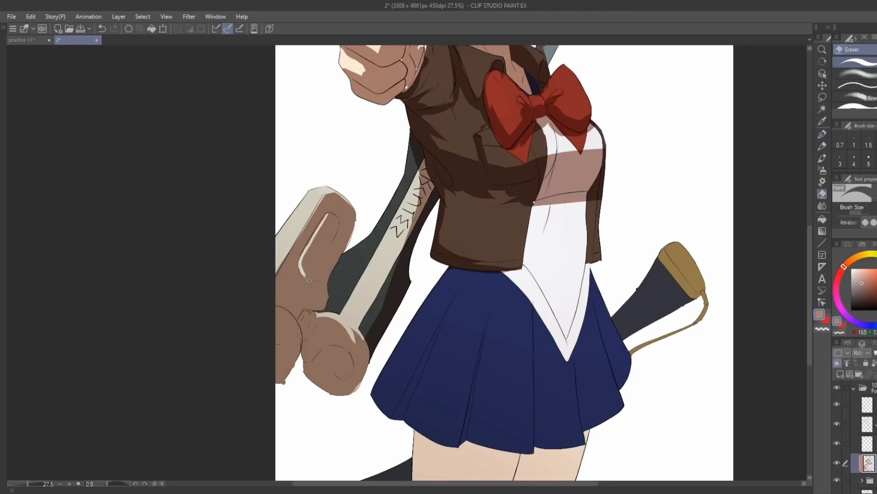
{"action": "left_click_drag", "start_coordinate": [336, 229], "coordinate": [327, 347]}
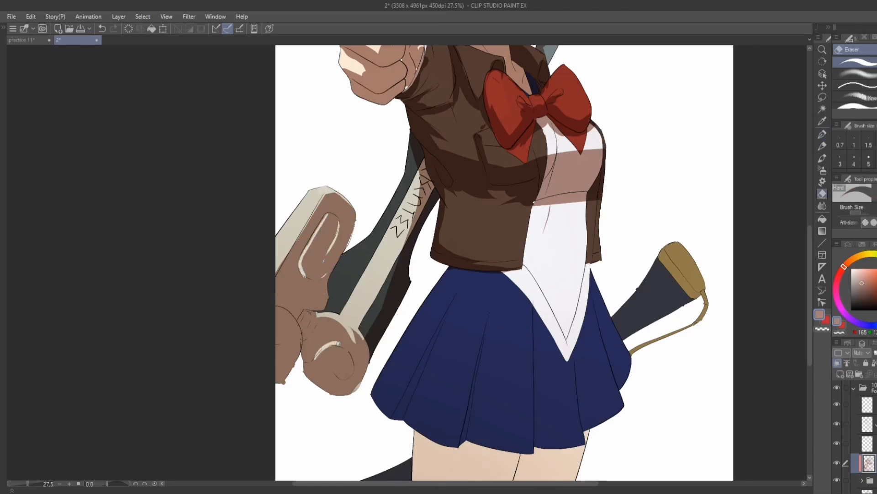
{"action": "left_click", "coordinate": [324, 353]}
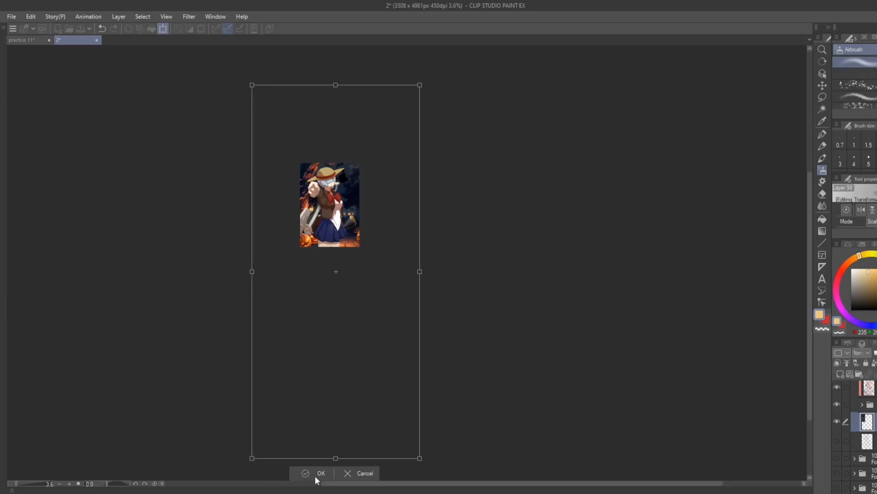
Step: Commit the background resize and apply the Mosaic effect filter to the background layer
{"action": "left_click", "coordinate": [321, 473]}
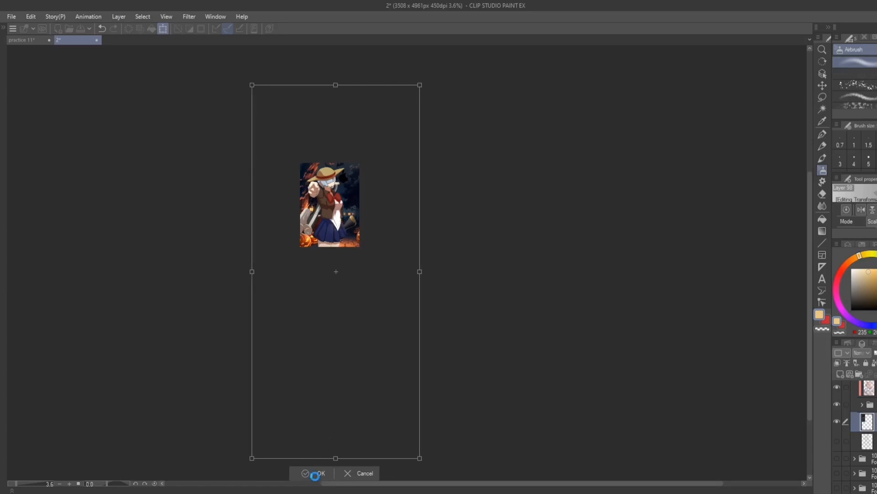
{"action": "left_click", "coordinate": [318, 474]}
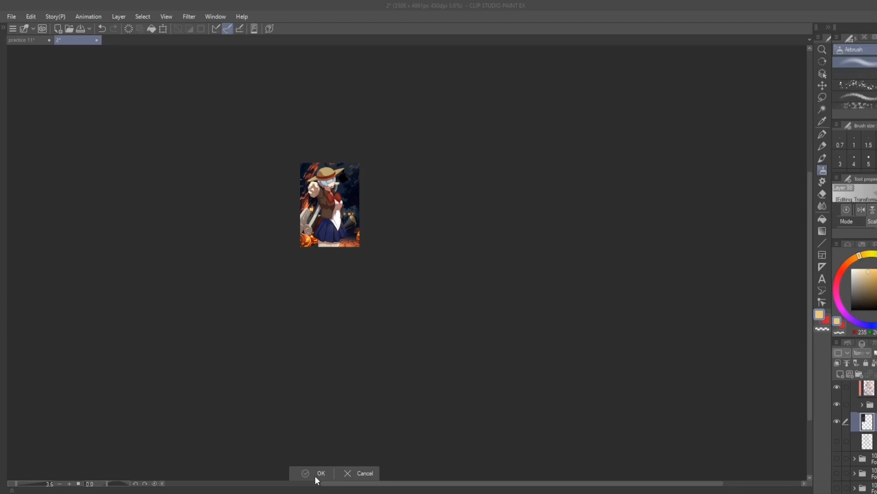
{"action": "left_click", "coordinate": [317, 473]}
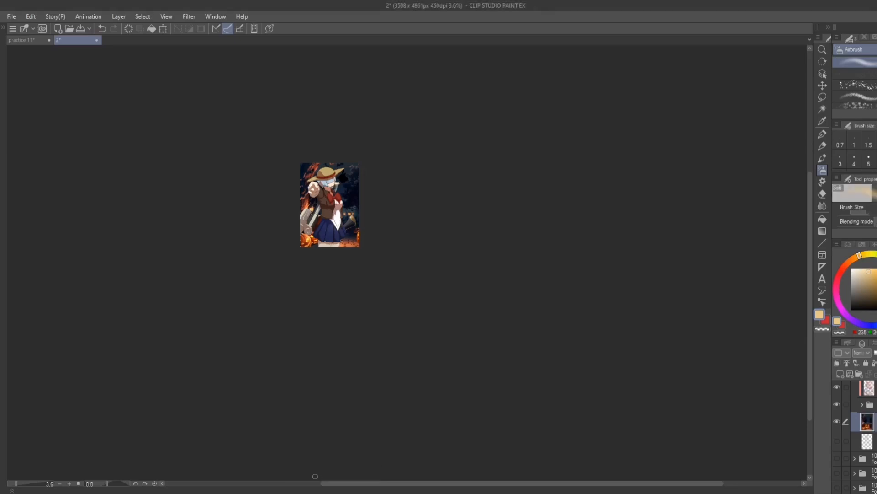
{"action": "left_click", "coordinate": [344, 210]}
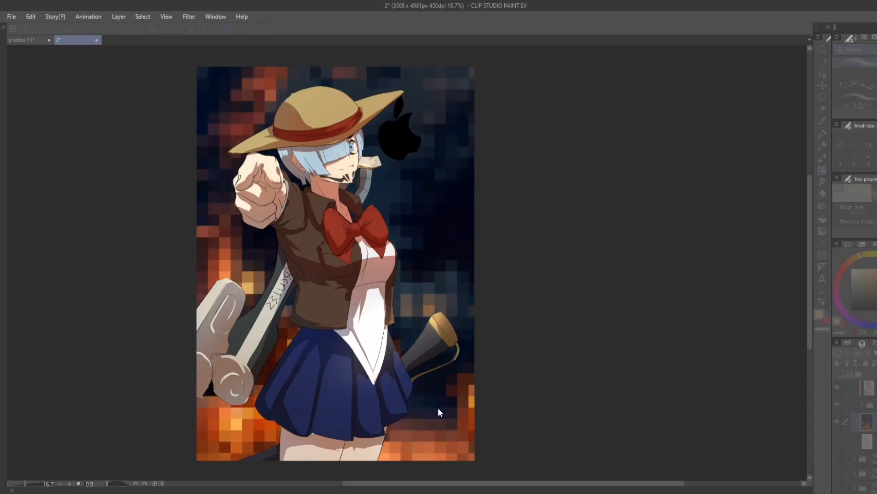
{"action": "mouse_move", "coordinate": [353, 422]}
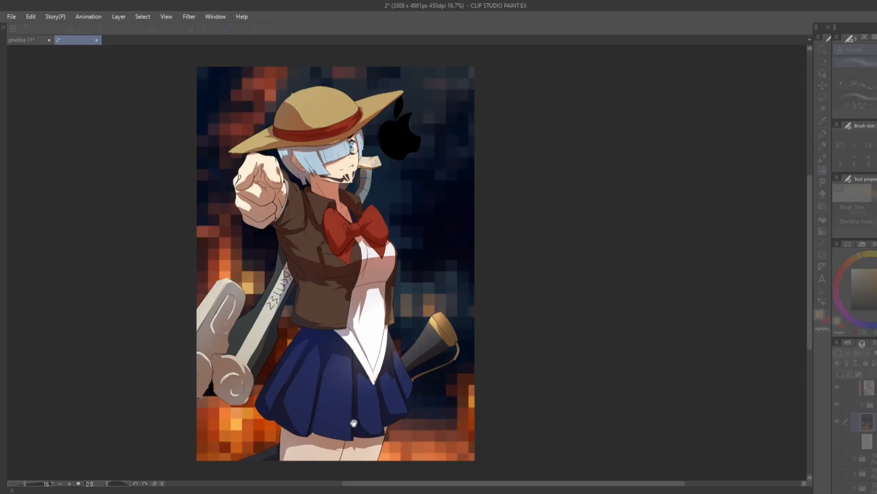